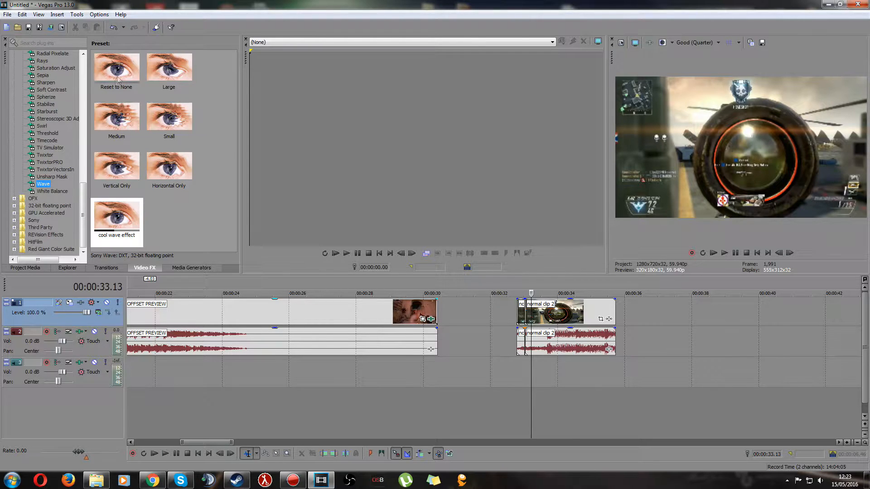
# - Apply the Sony Wave 'Reset to None' preset to normal clip 2
pyautogui.click(116, 67)
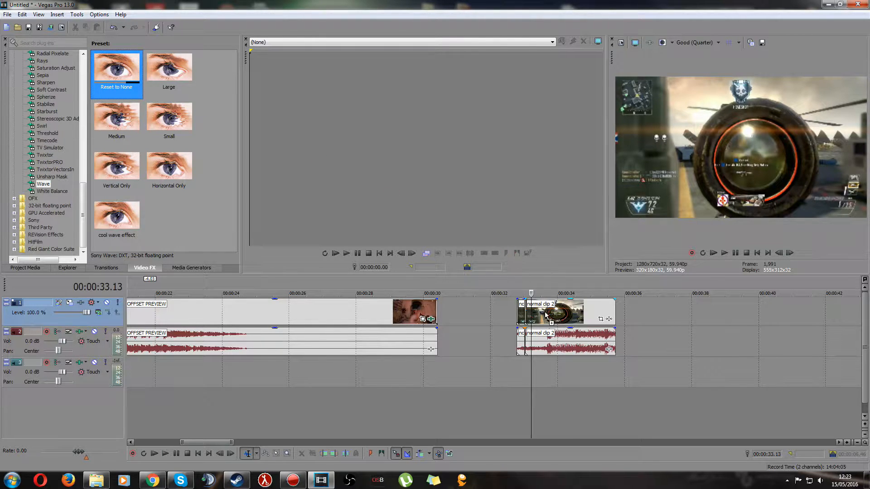
pyautogui.doubleClick(546, 314)
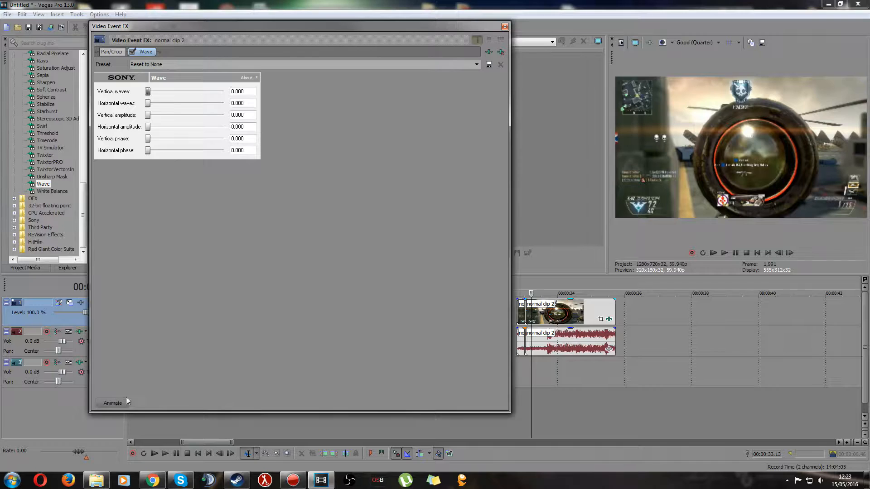
# - Turn on Wave animation and set the 'cool wave effect' preset at about 0.48 s
pyautogui.click(112, 403)
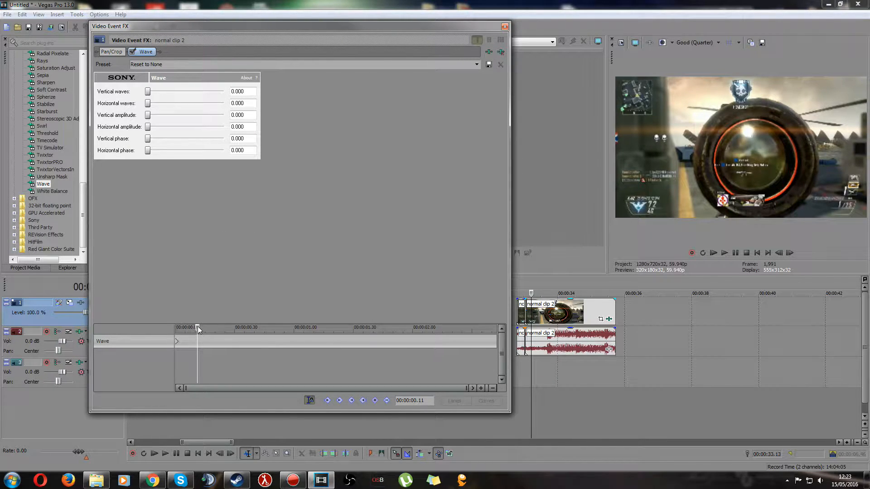
pyautogui.click(274, 327)
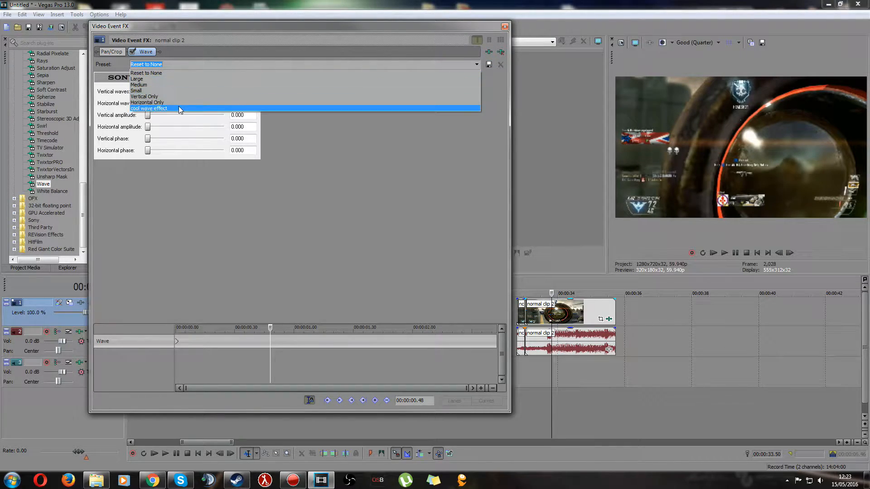
pyautogui.click(148, 108)
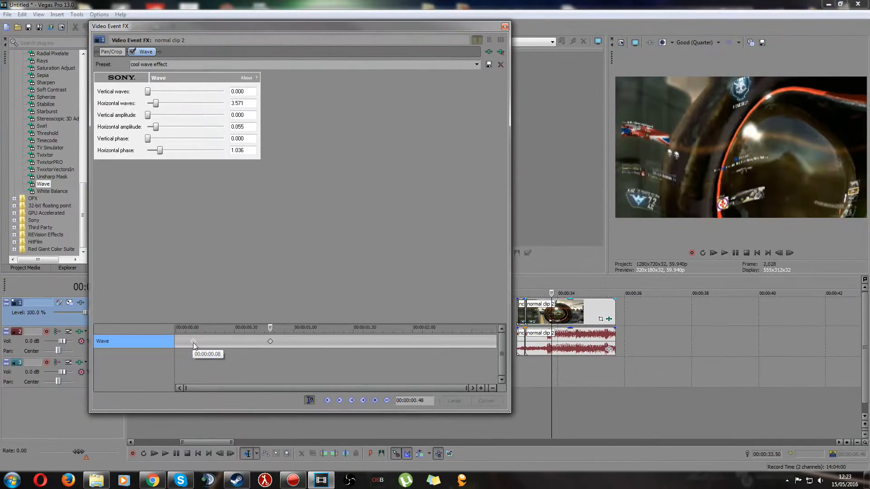
# - Drag the flat starting keyframe toward the wave peak and close the effect dialog
pyautogui.click(375, 400)
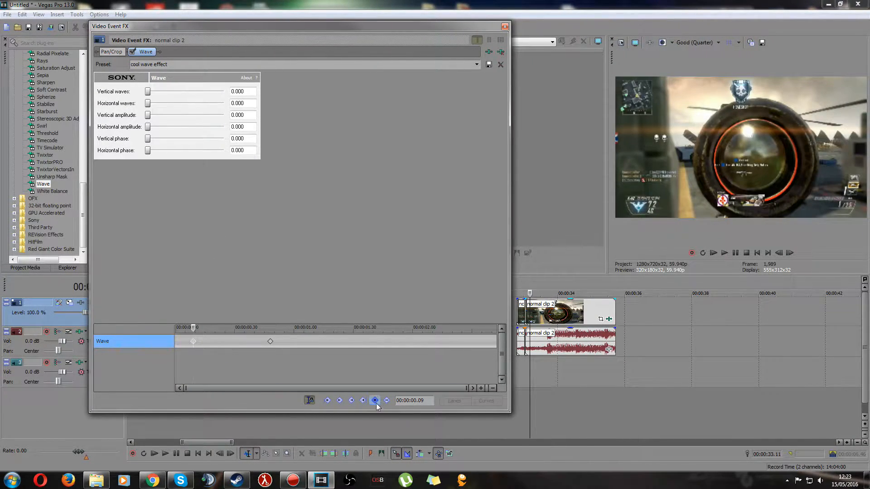
pyautogui.moveTo(375, 400)
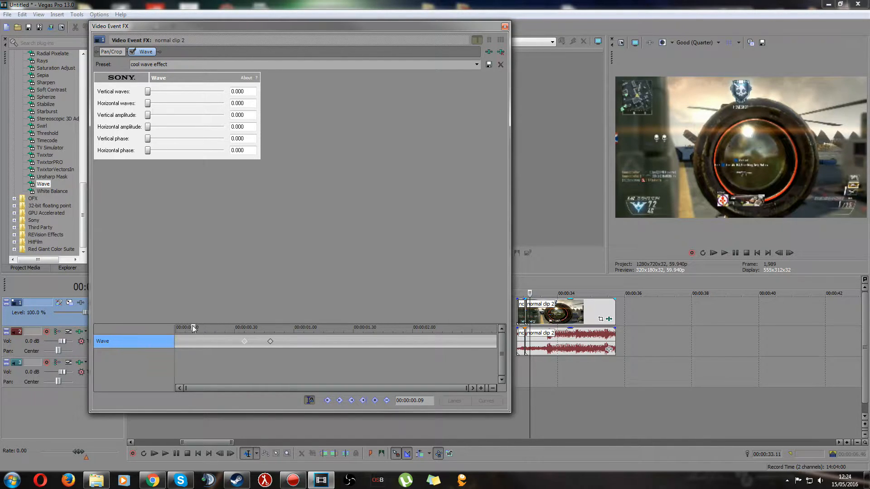
pyautogui.moveTo(191, 327); pyautogui.dragTo(269, 327)
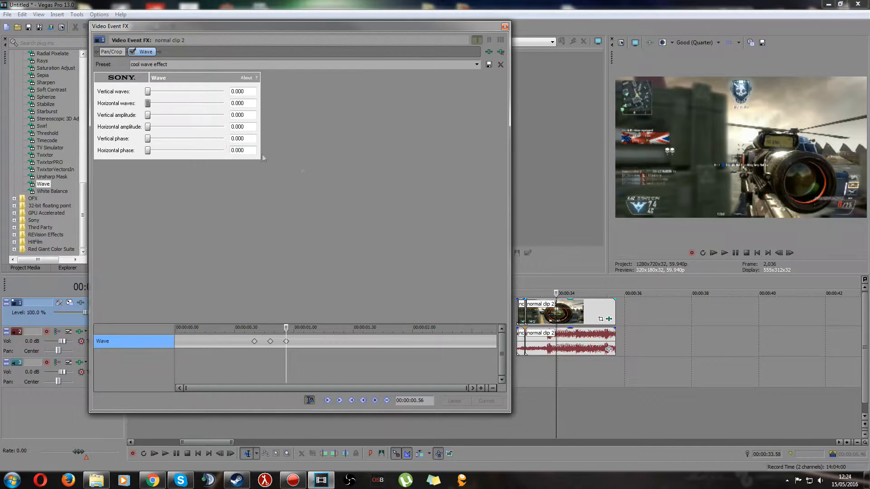
pyautogui.moveTo(304, 376)
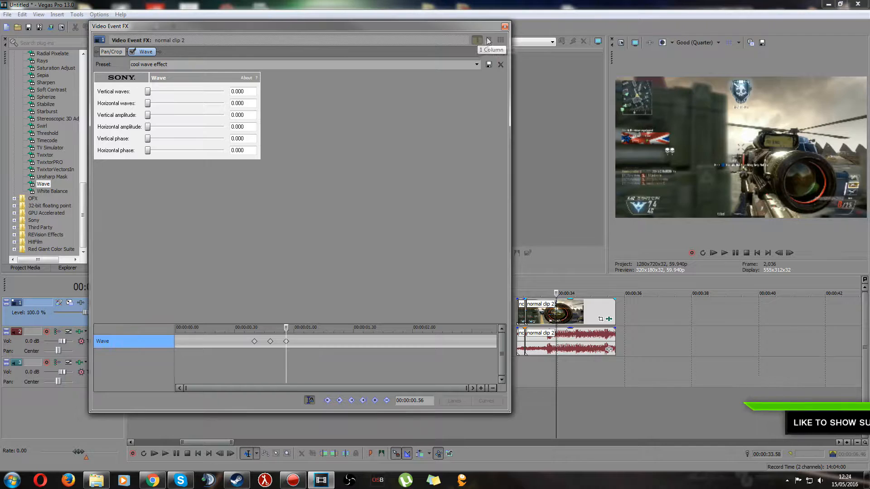
pyautogui.click(504, 26)
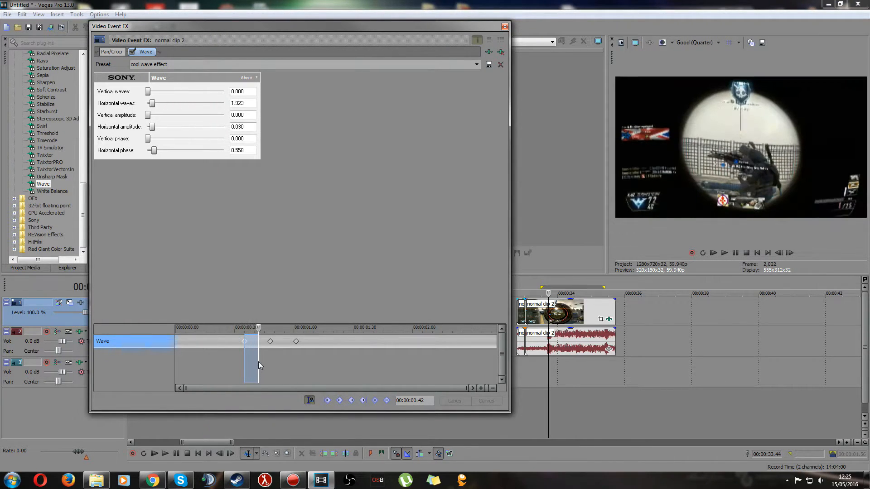
# - Move the closing flat Wave keyframe later, to about one second, and close the dialog
pyautogui.moveTo(247, 342); pyautogui.dragTo(266, 341)
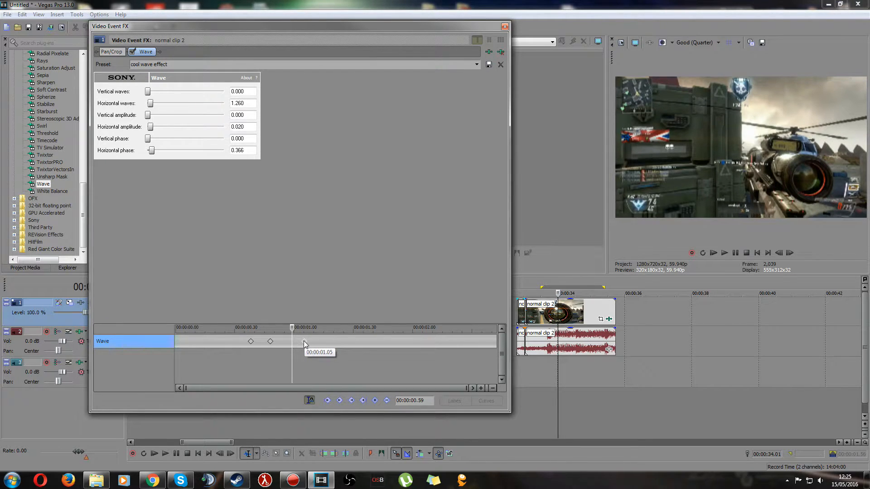
pyautogui.click(504, 27)
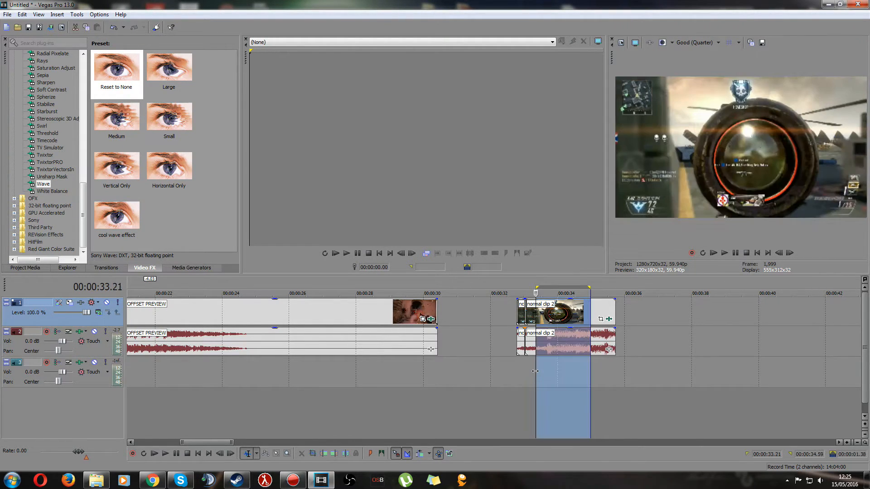
# - Reopen normal clip 2's Wave effect settings via its Event FX button
pyautogui.click(165, 453)
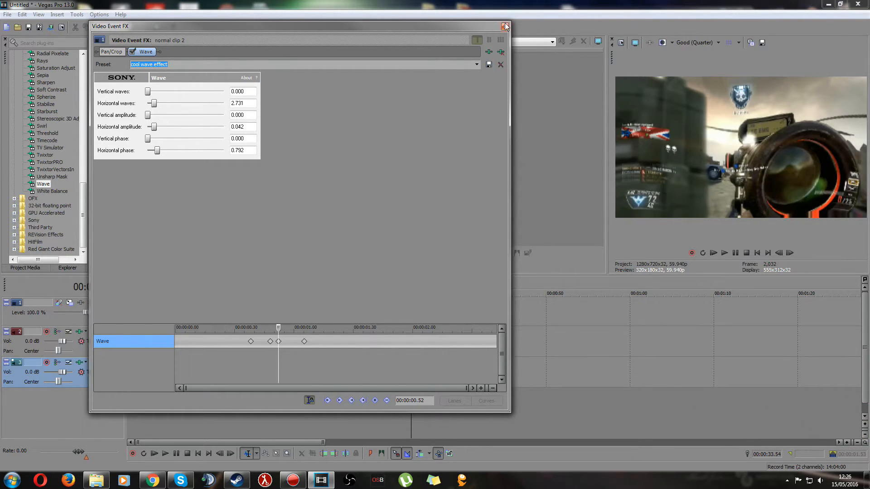
# - Close the Video Event FX dialog for the Wave effect
pyautogui.click(505, 26)
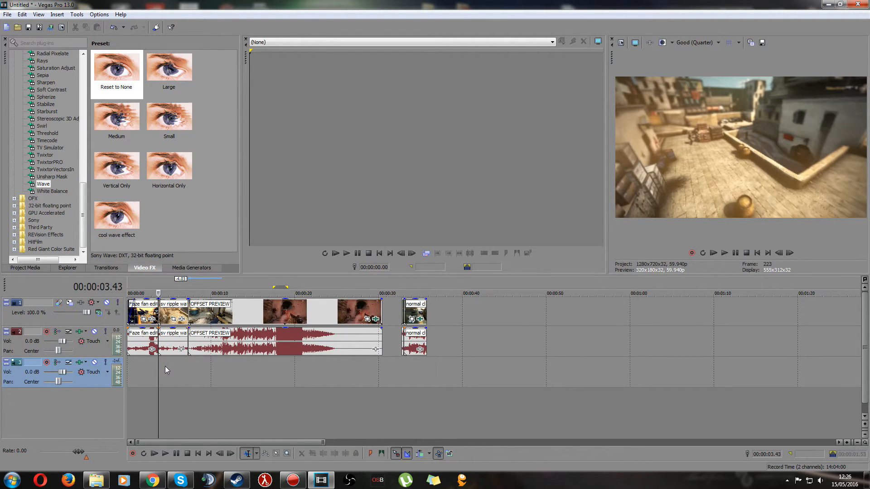
pyautogui.moveTo(628, 284)
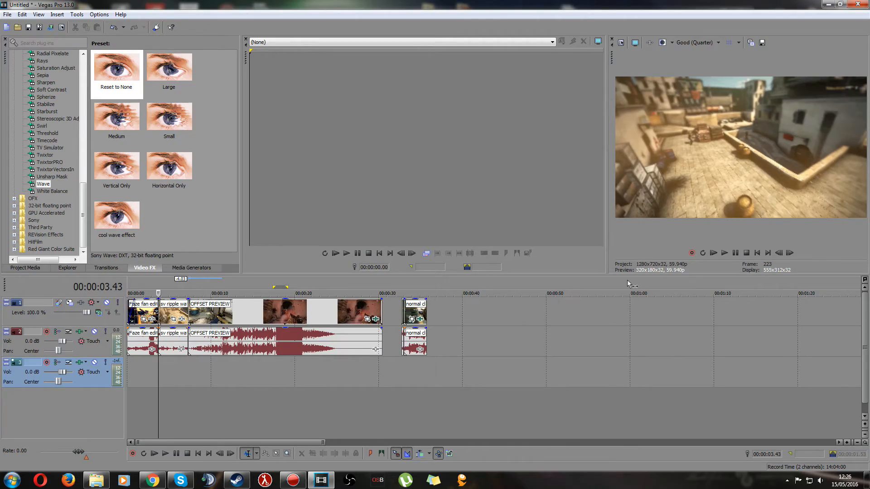